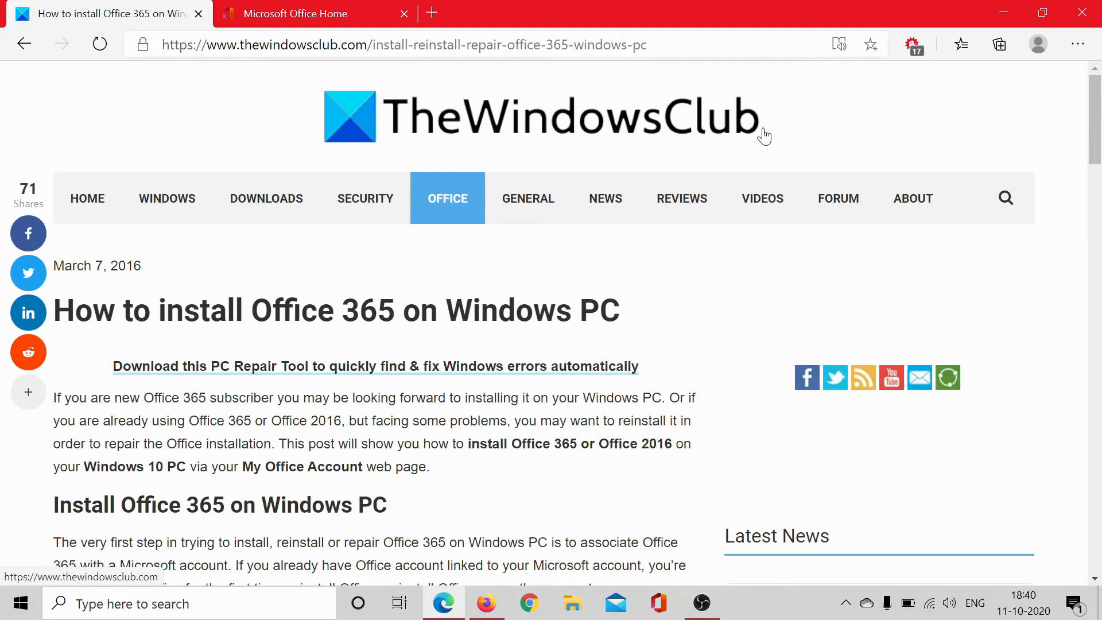
mouse_move(634, 7)
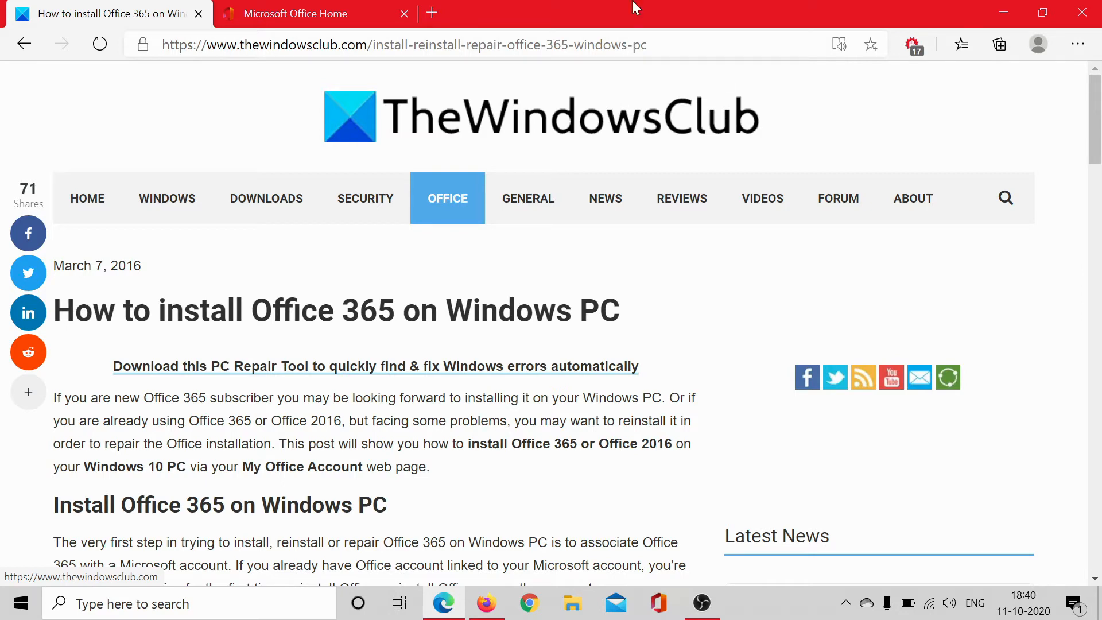
Switch to the Microsoft Office Home tab showing recent files and the Install Office option
left_click(315, 13)
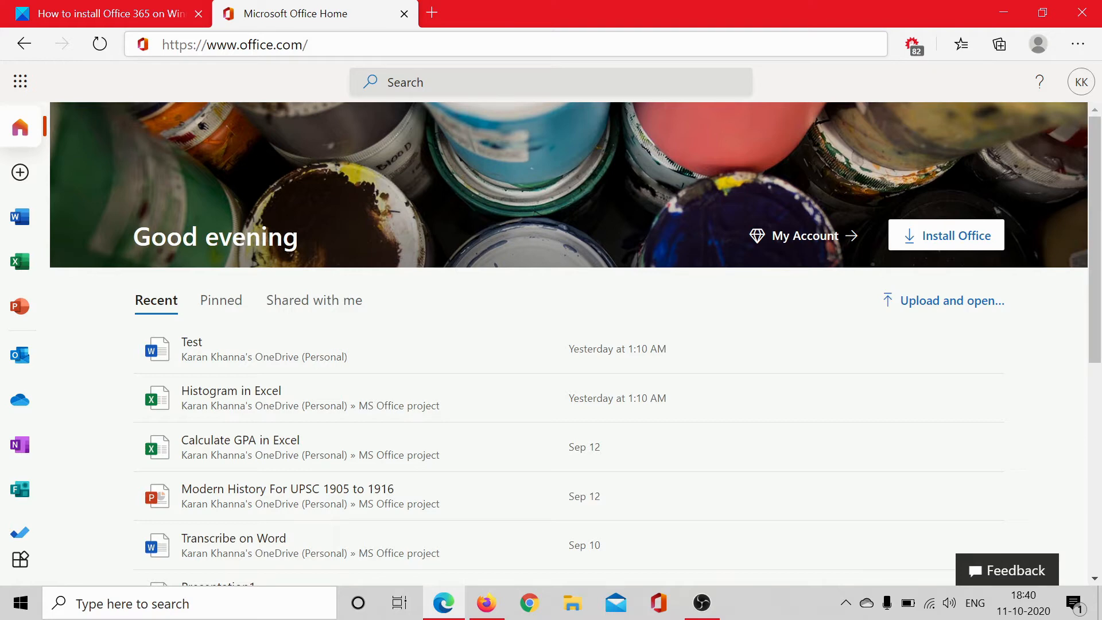
mouse_move(361, 63)
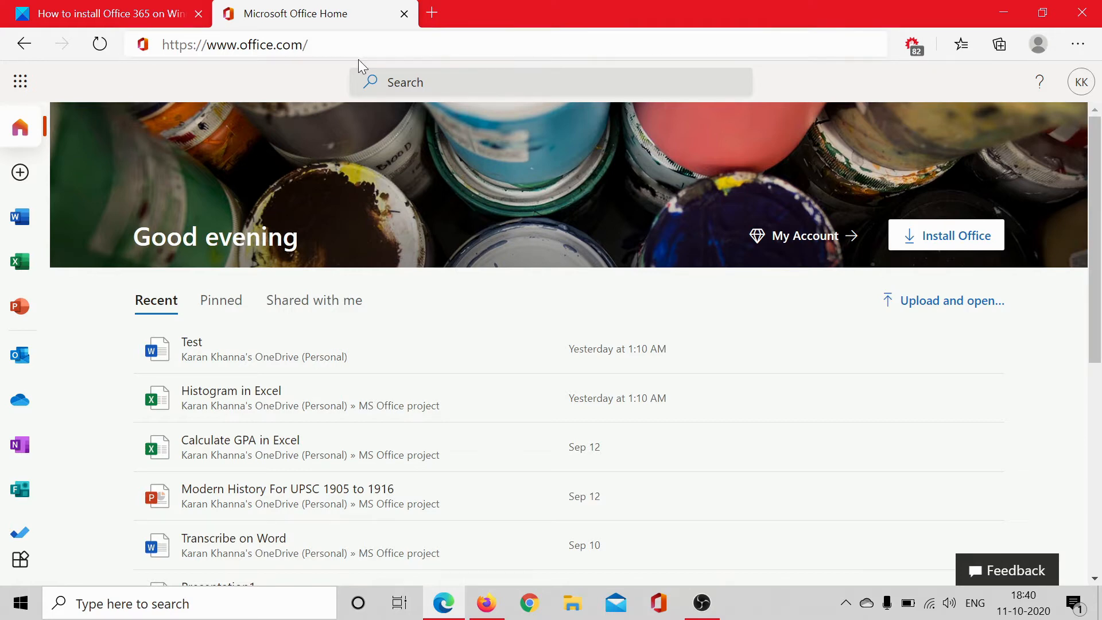
mouse_move(339, 146)
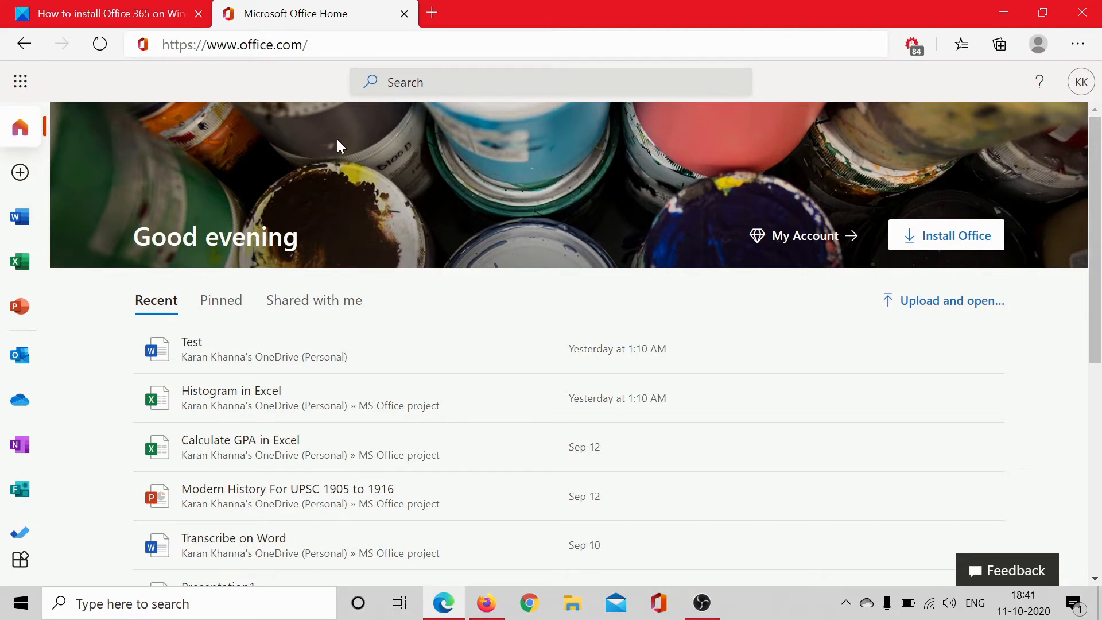
mouse_move(945, 235)
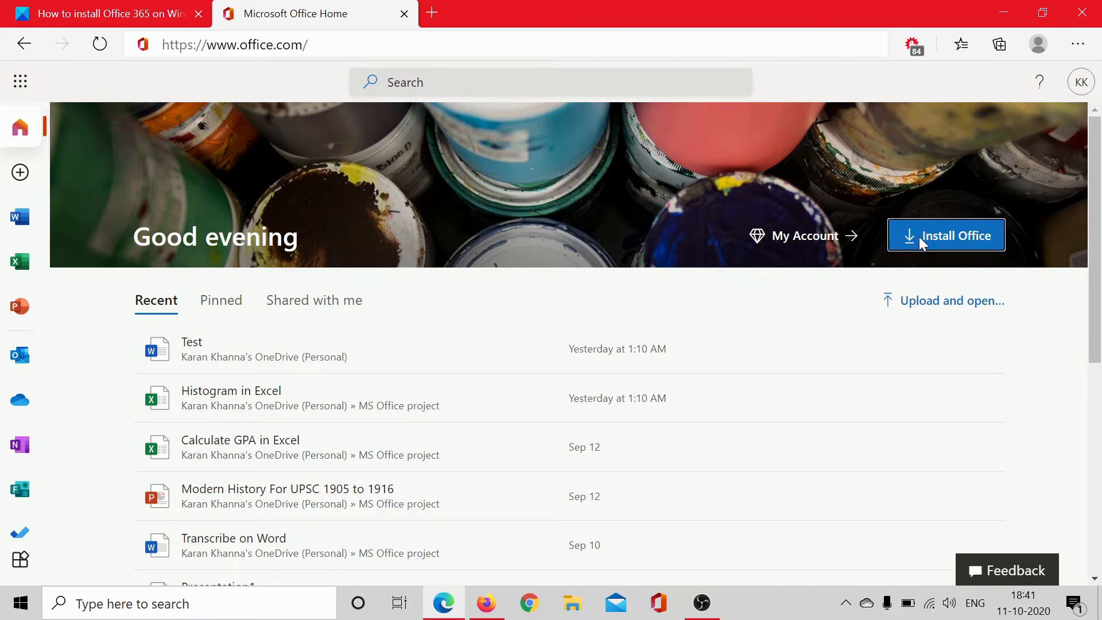
Open the Microsoft 365 Family Installs page and review its one signed-in Windows 10 device
left_click(946, 235)
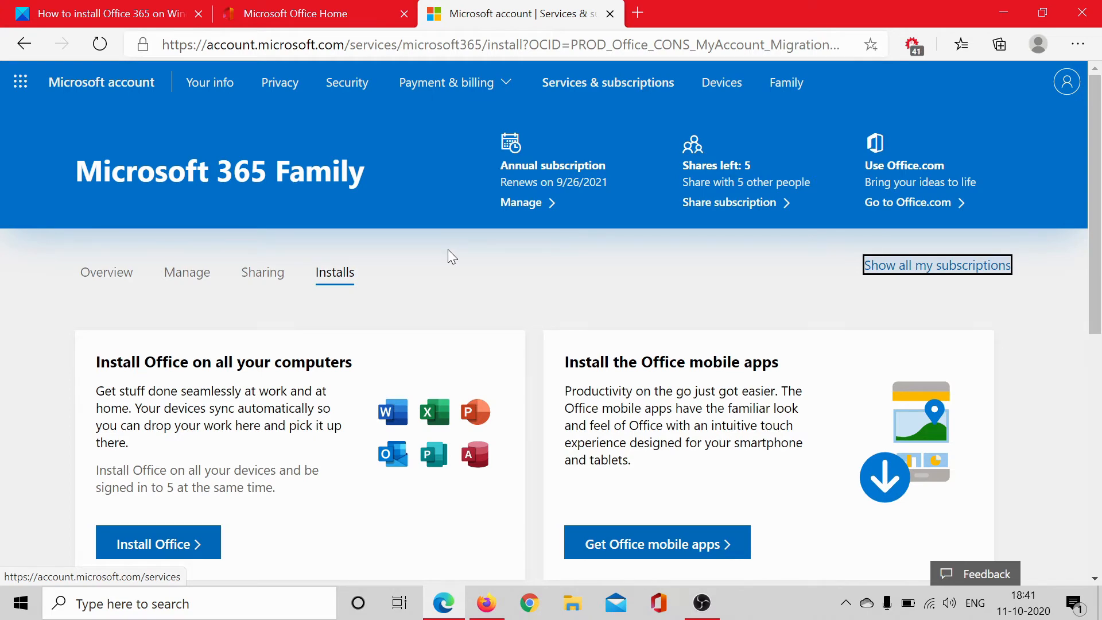
scroll("down", 3)
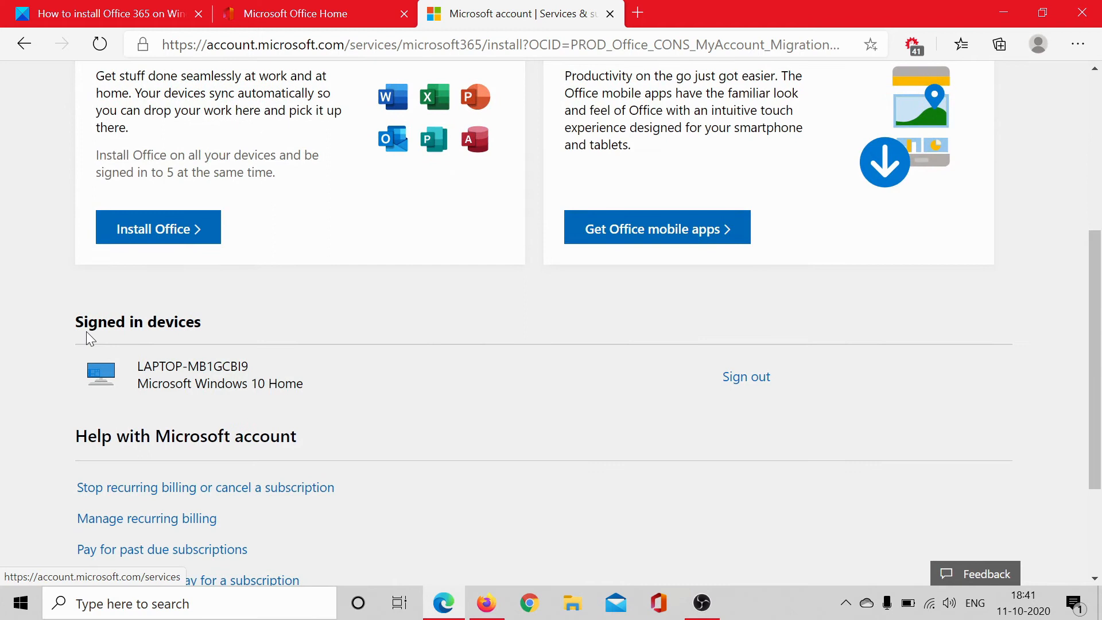
mouse_move(93, 351)
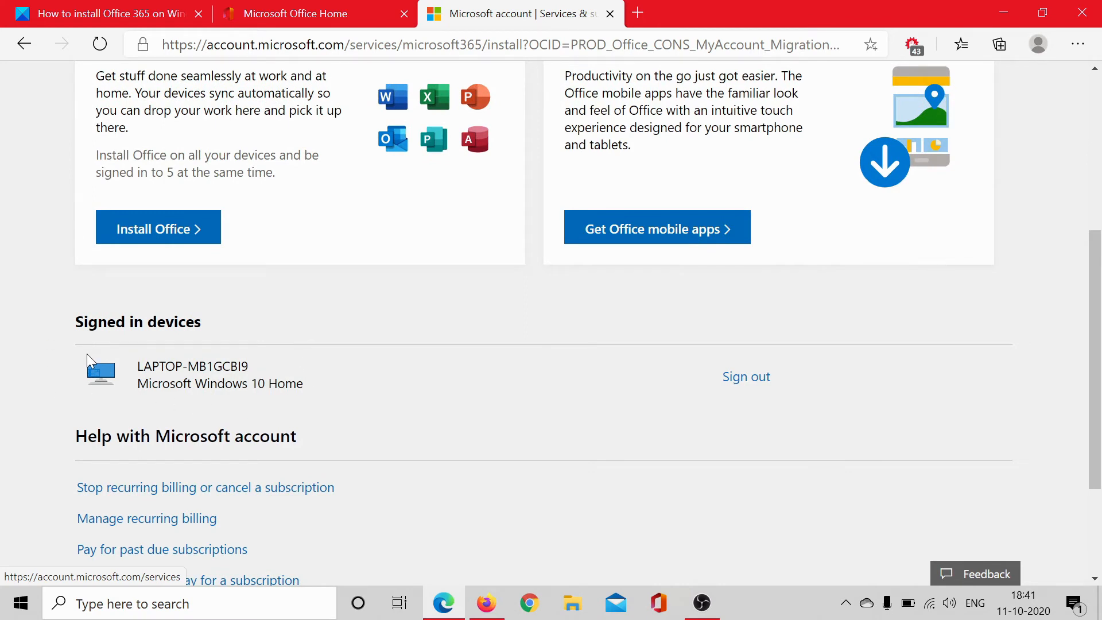
mouse_move(83, 378)
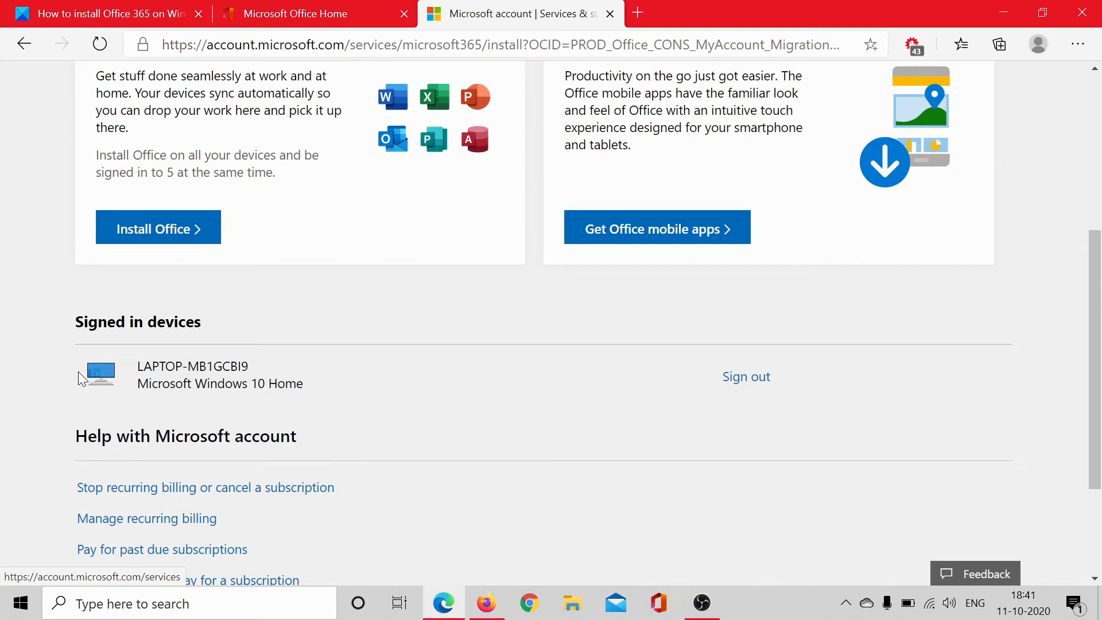
mouse_move(278, 400)
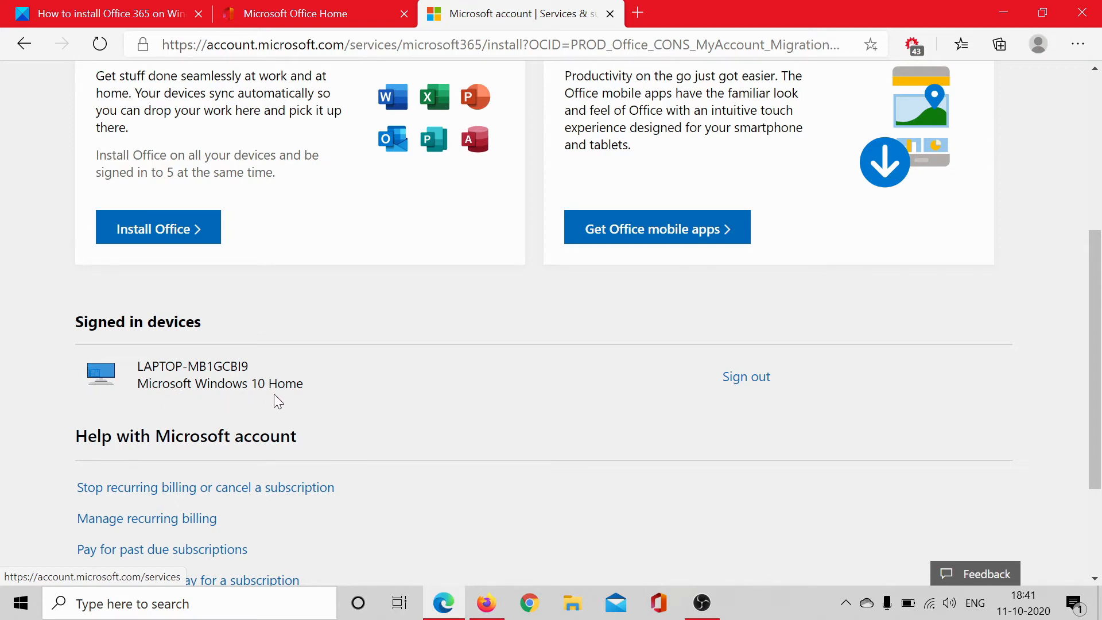
mouse_move(257, 340)
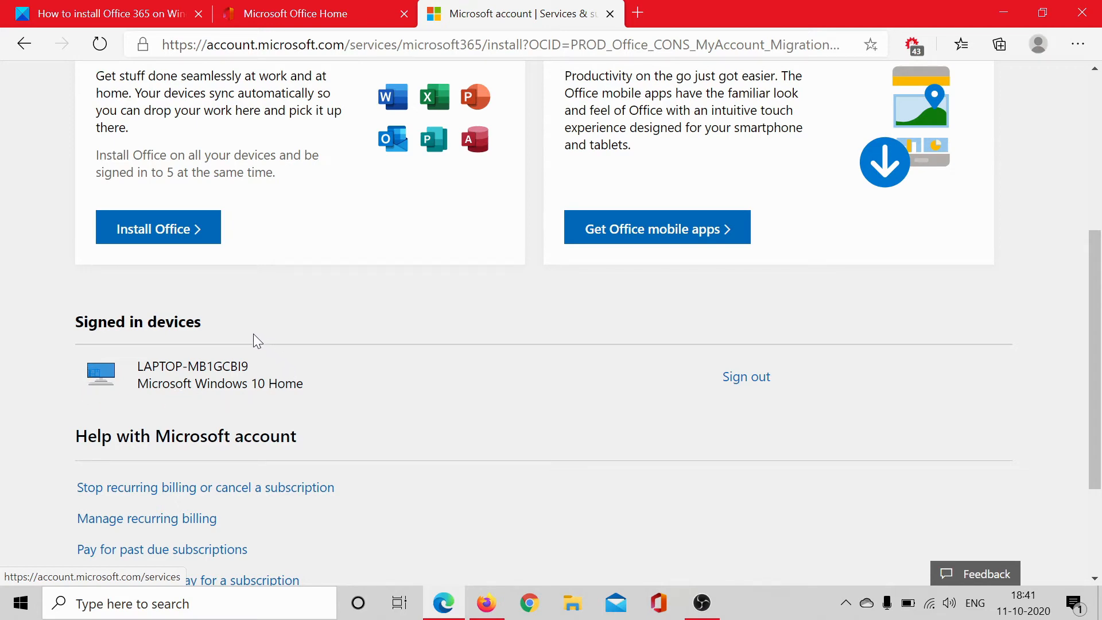
mouse_move(138, 344)
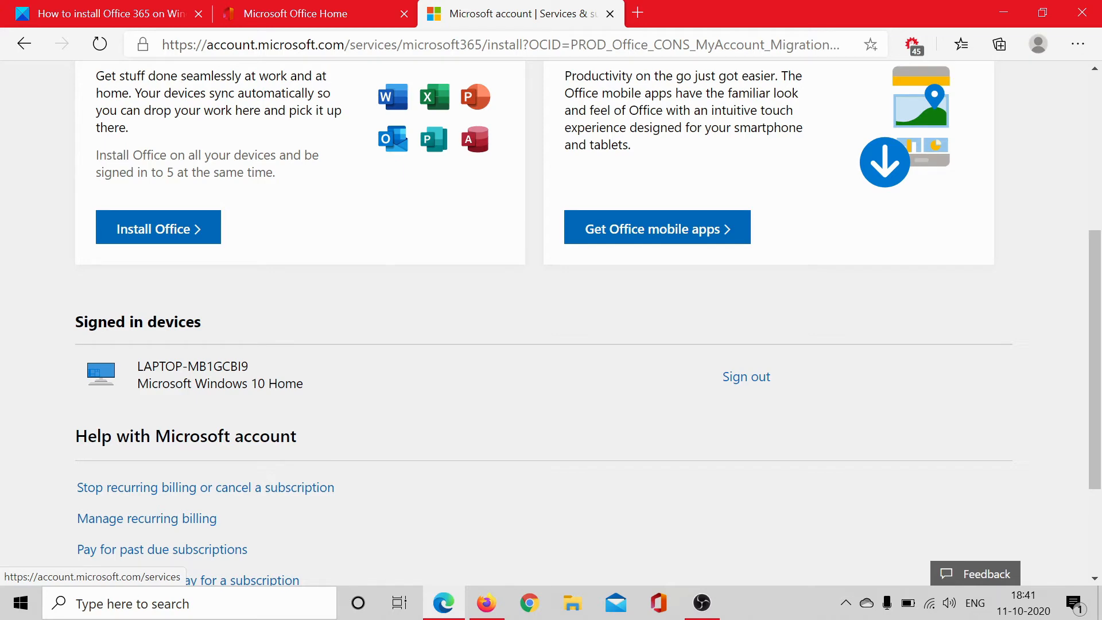
mouse_move(201, 364)
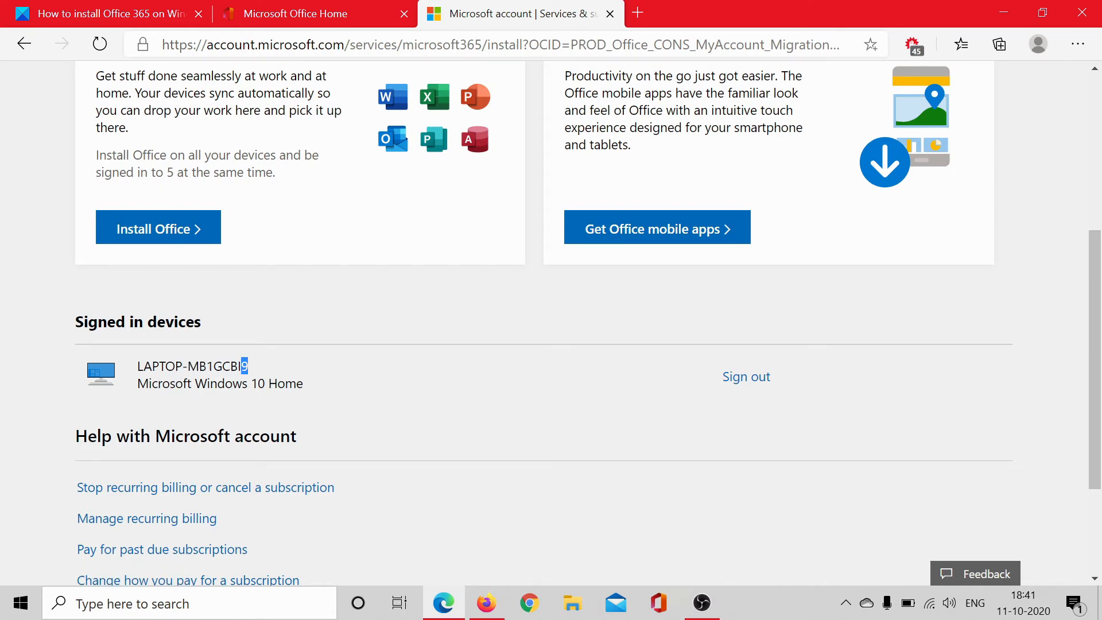
left_click(190, 604)
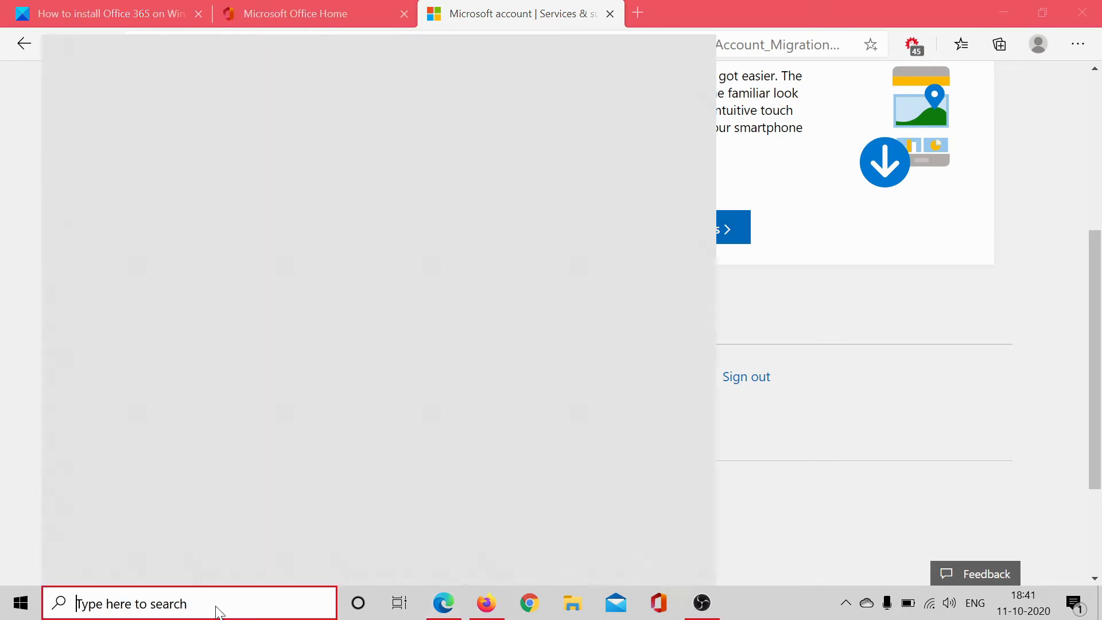
Launch System Information and confirm the system name is LAPTOP-MB1GCBI9
type("system")
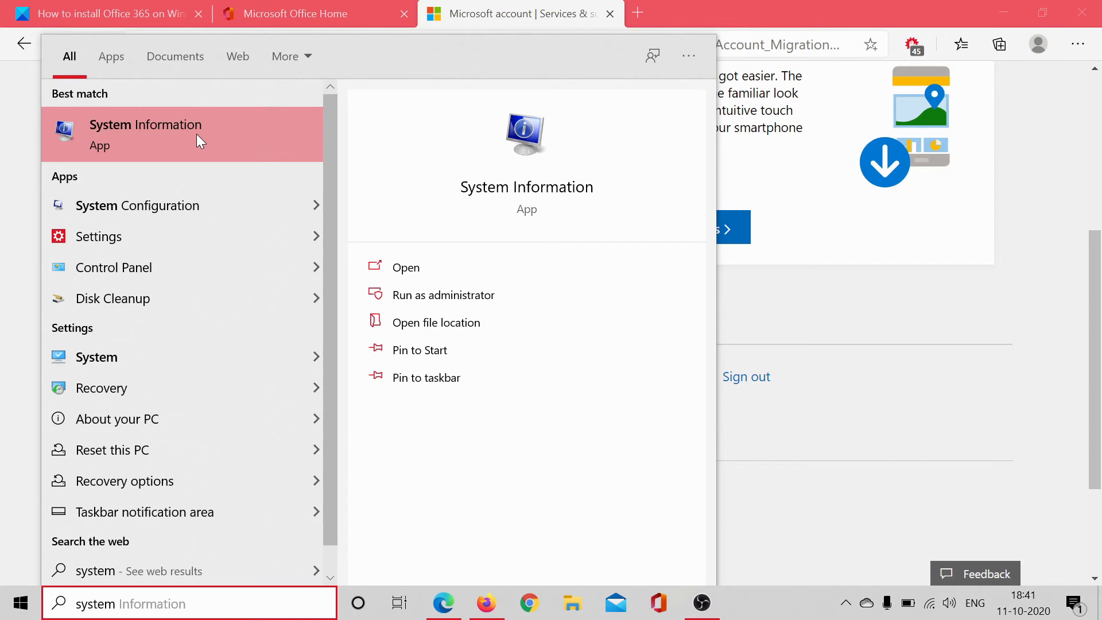
left_click(406, 266)
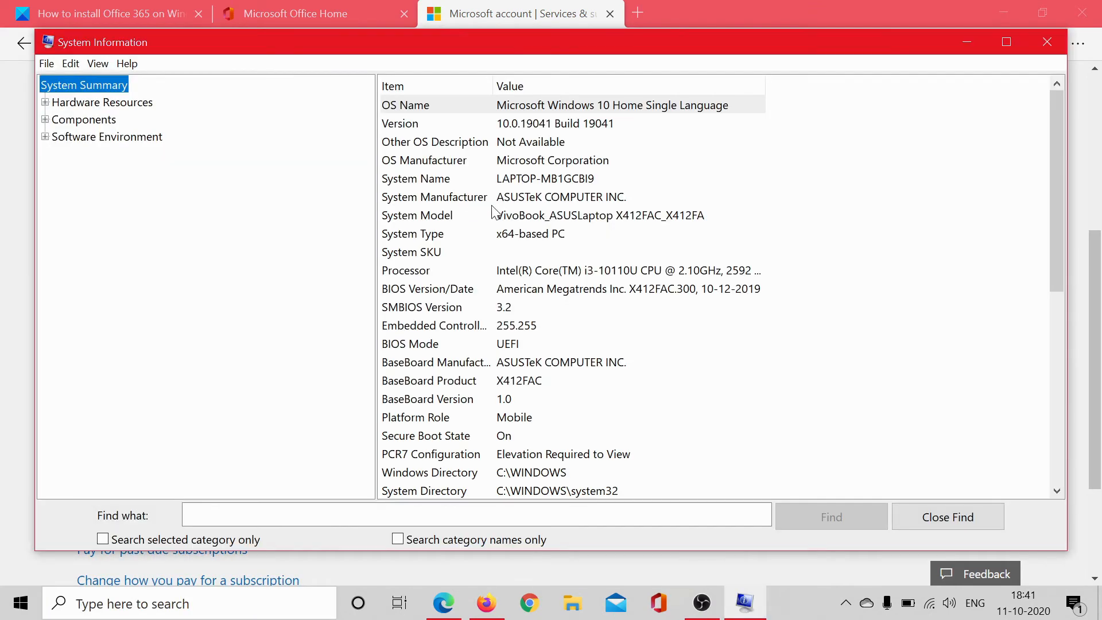
scroll("down", 3)
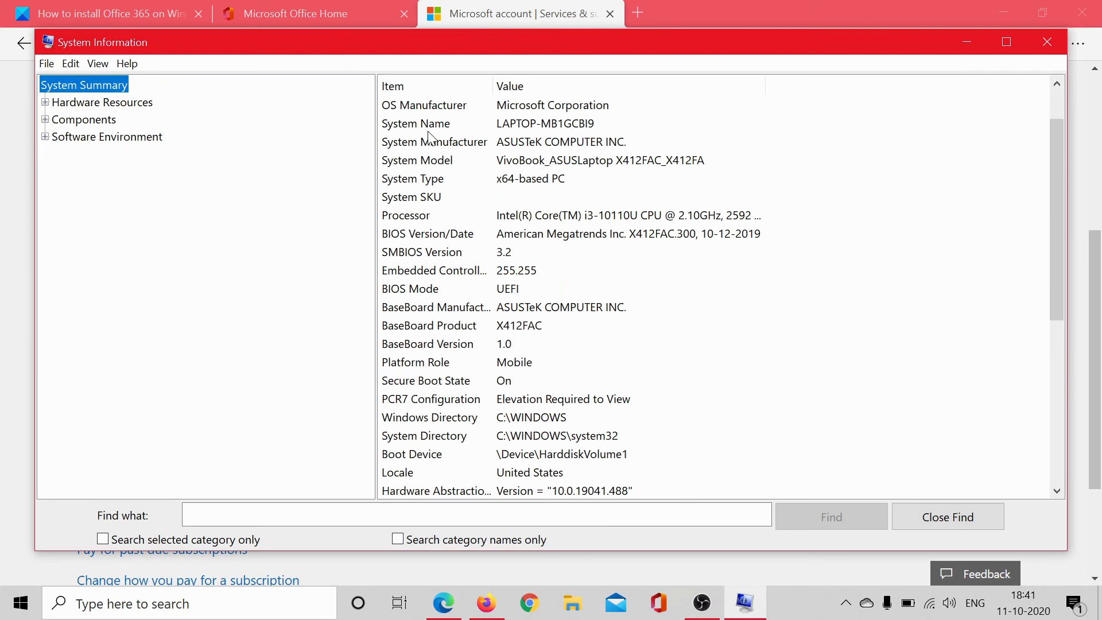
left_click(562, 123)
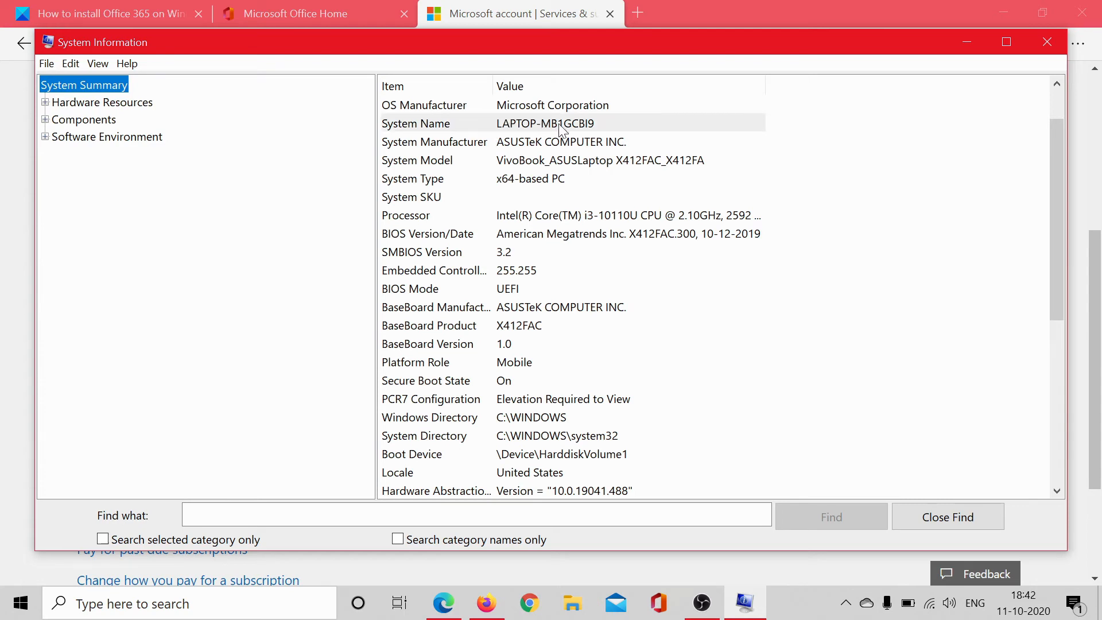
mouse_move(577, 132)
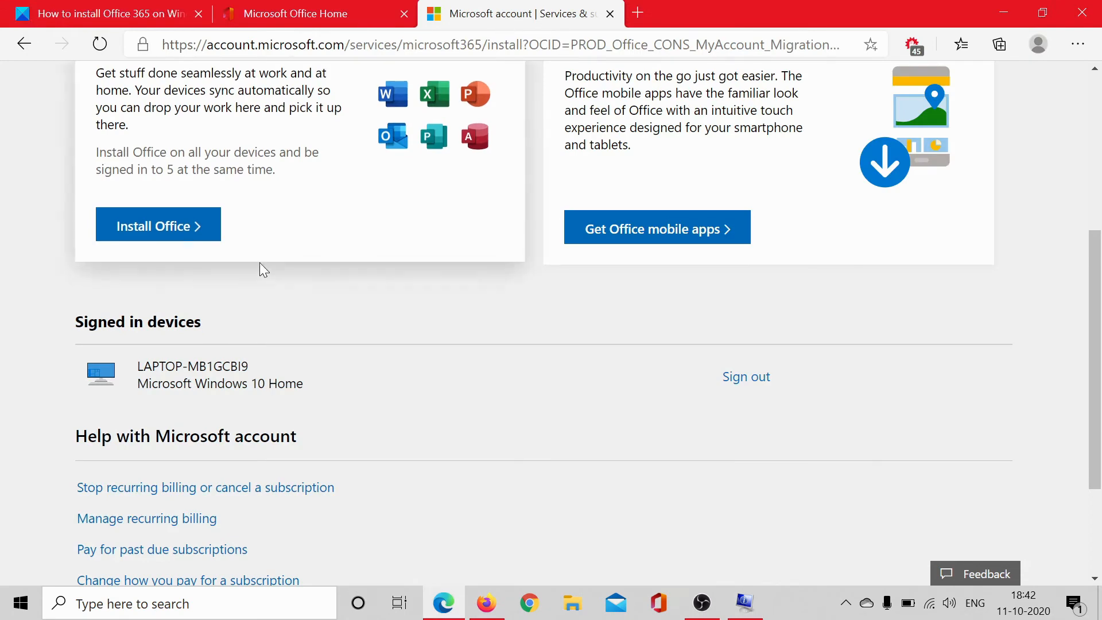
Download the English OfficeSetup.exe installer, then return to the TheWindowsClub install article
scroll("up", 3)
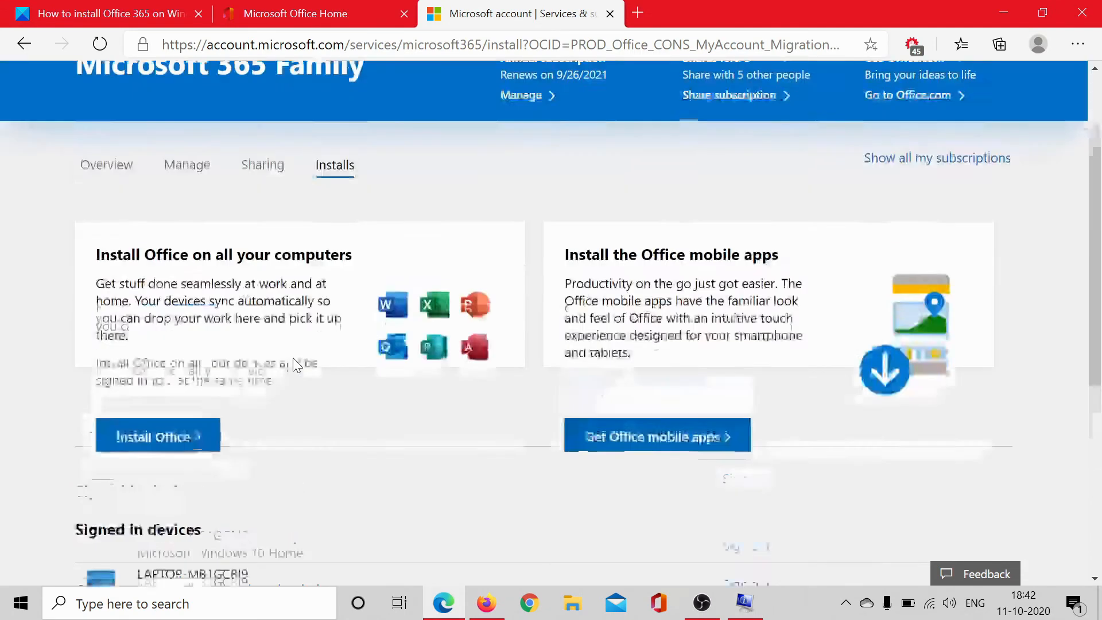
left_click(153, 435)
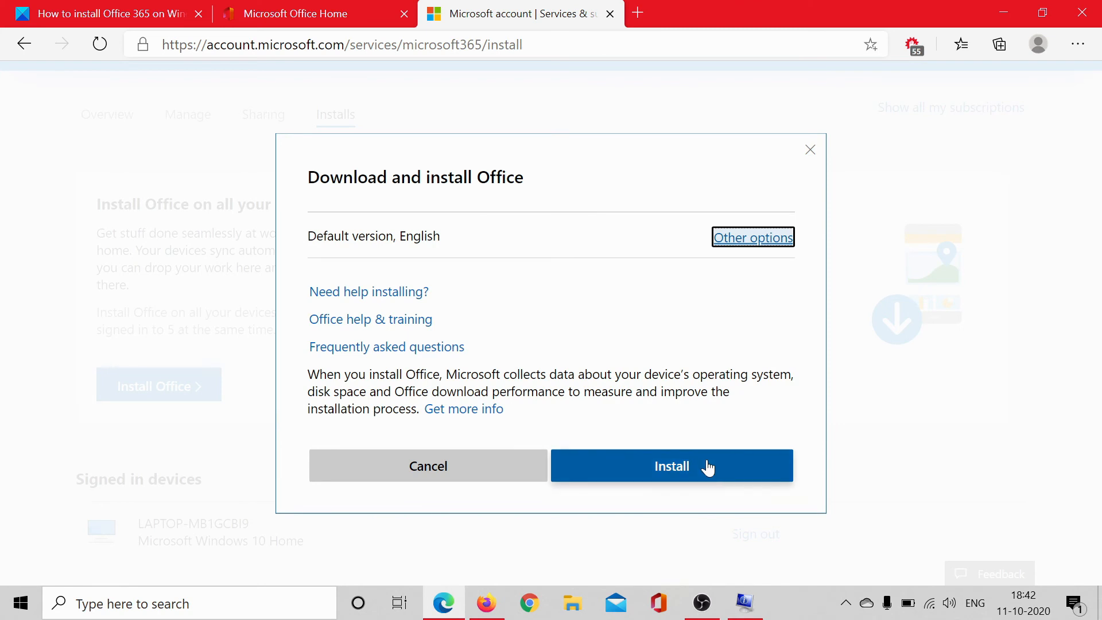
left_click(671, 465)
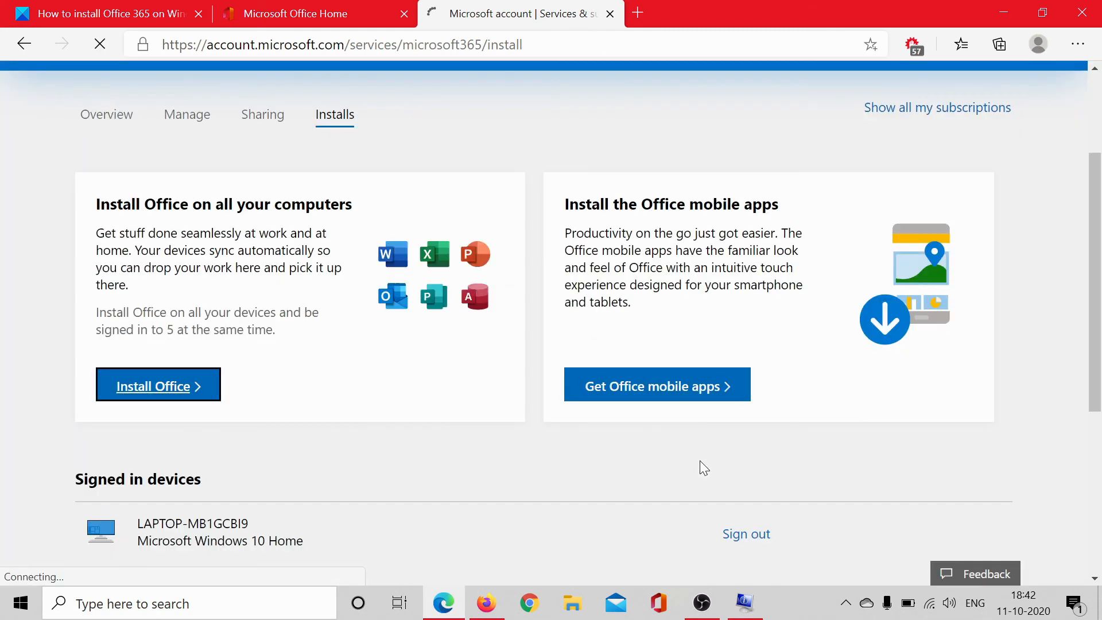
left_click(153, 385)
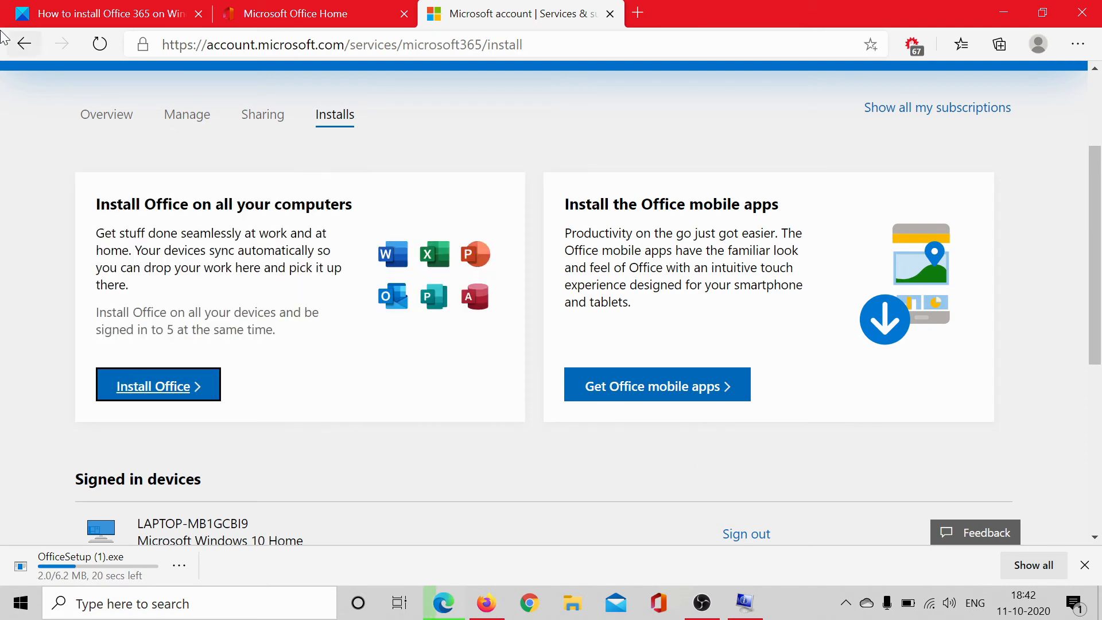
left_click(106, 13)
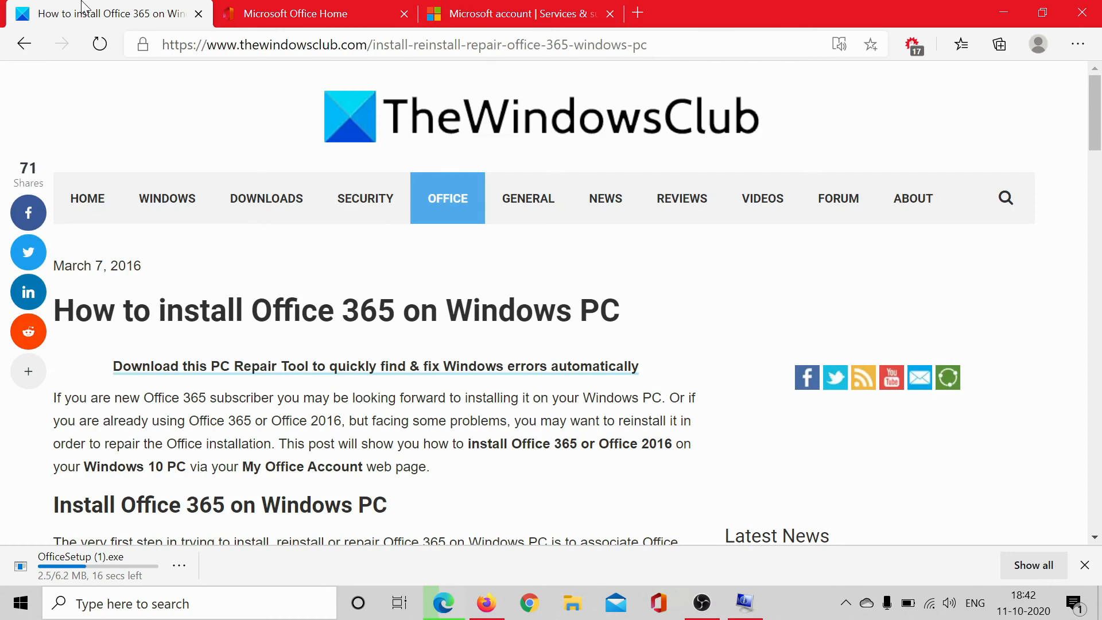